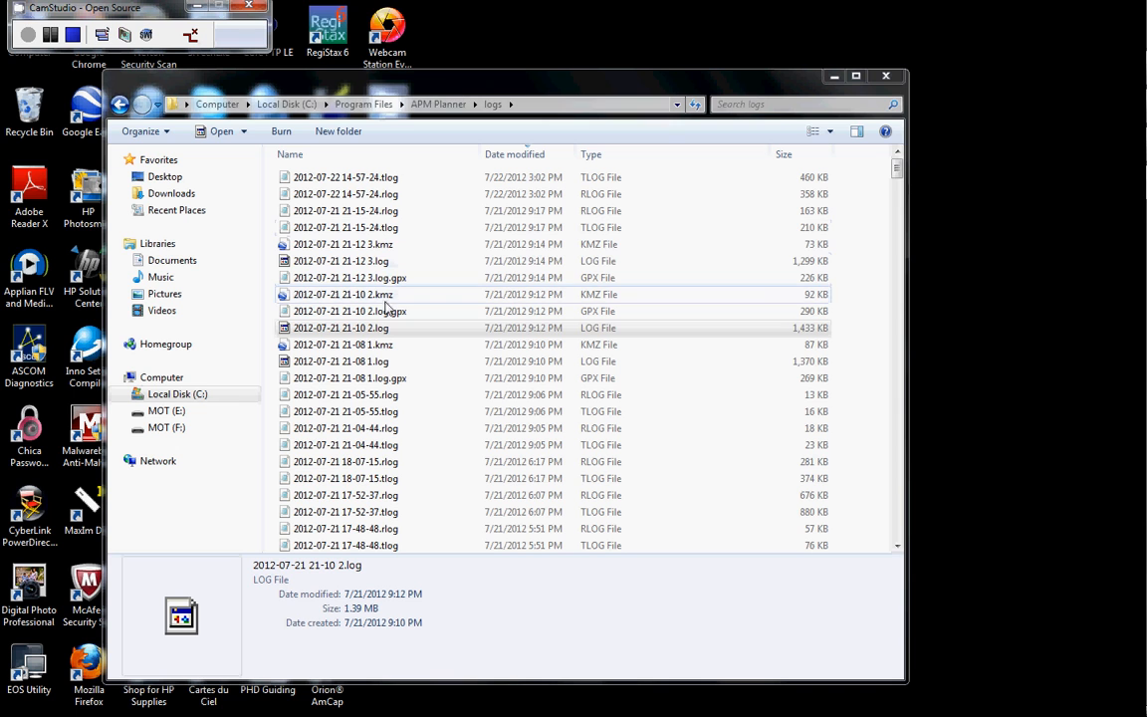
pyautogui.click(340, 328)
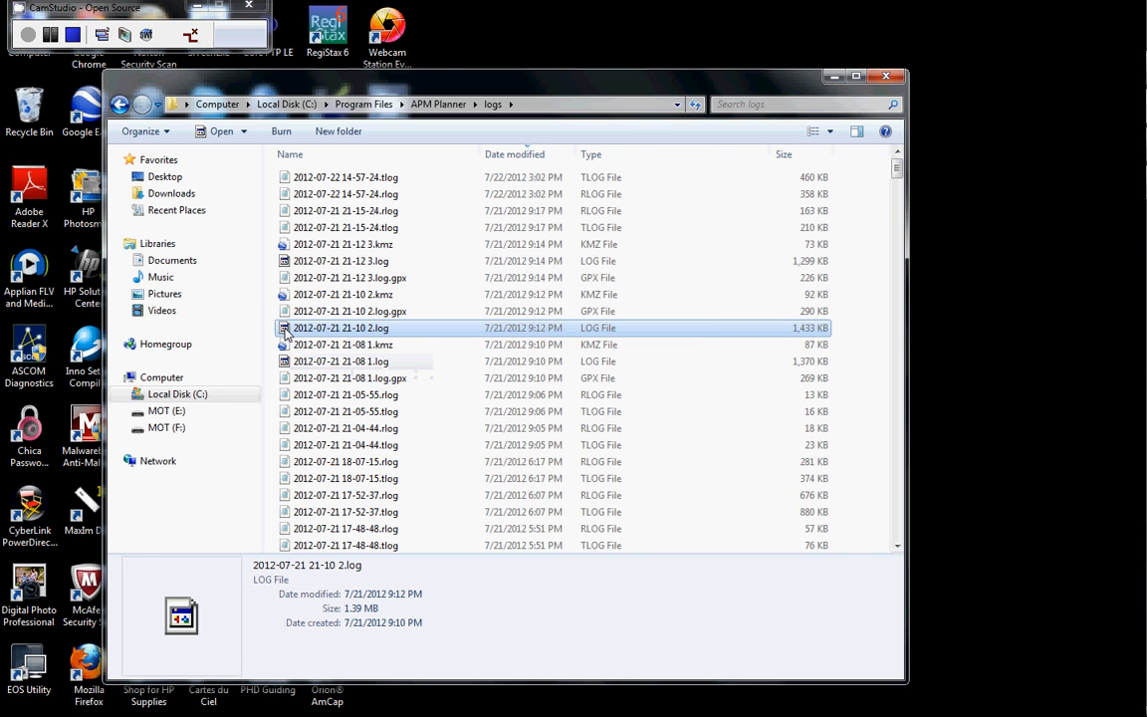
pyautogui.doubleClick(341, 328)
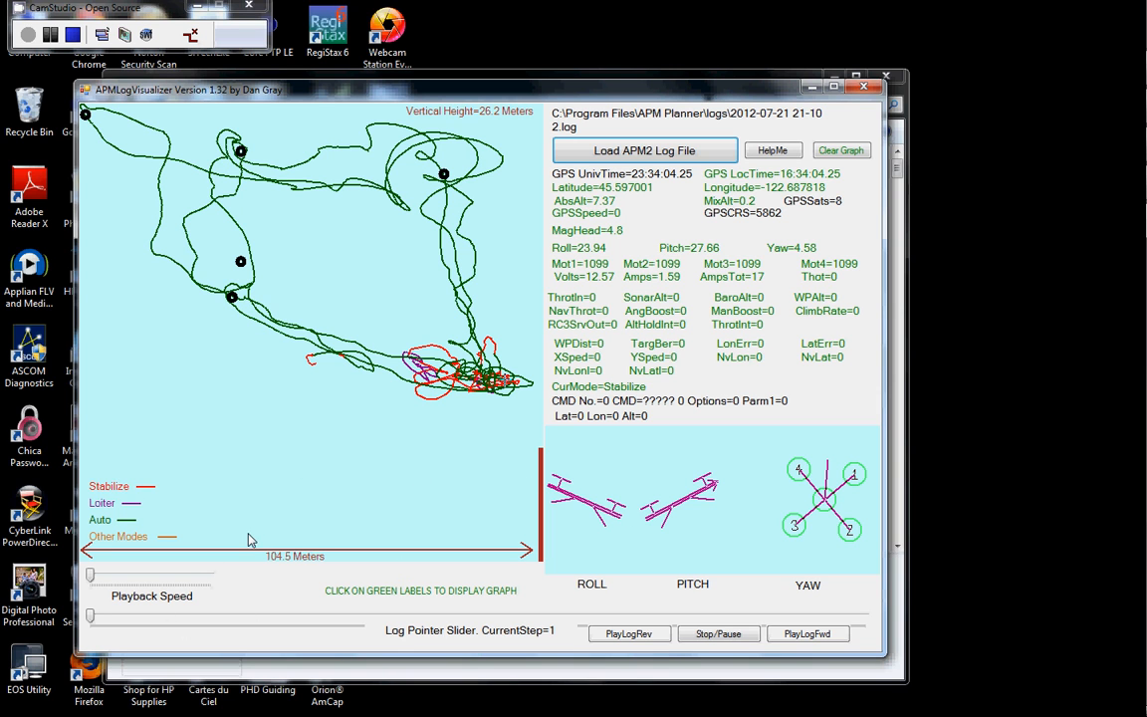
pyautogui.moveTo(90, 617); pyautogui.dragTo(120, 617)
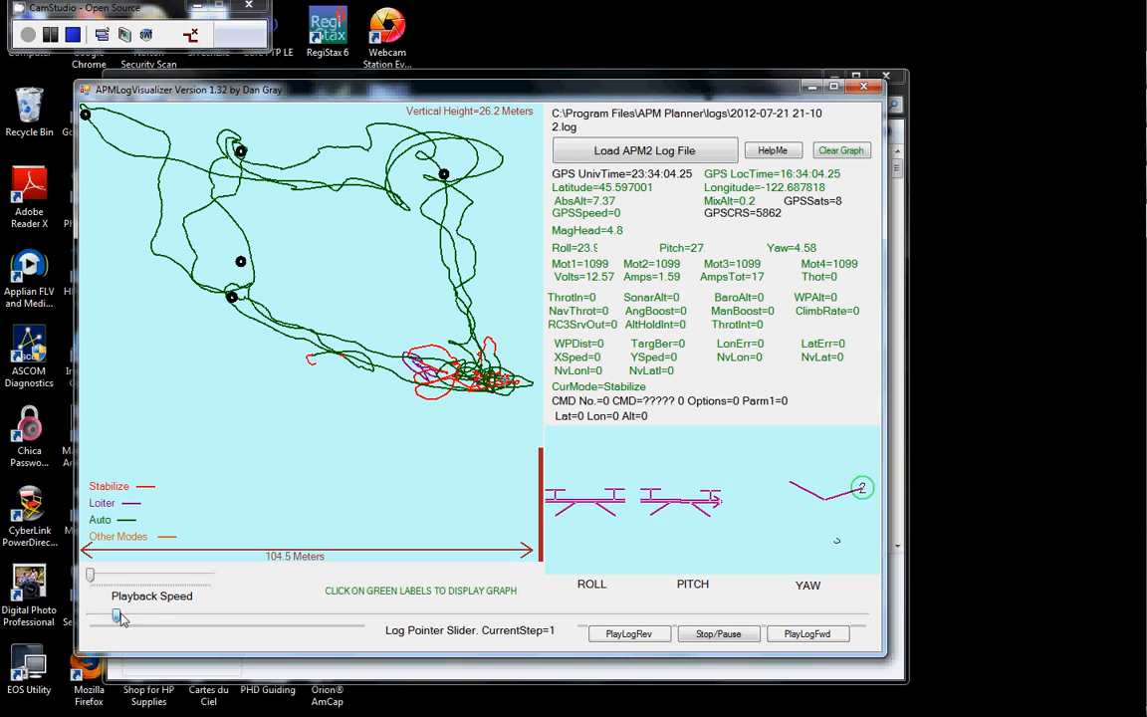
pyautogui.moveTo(120, 615); pyautogui.dragTo(194, 615)
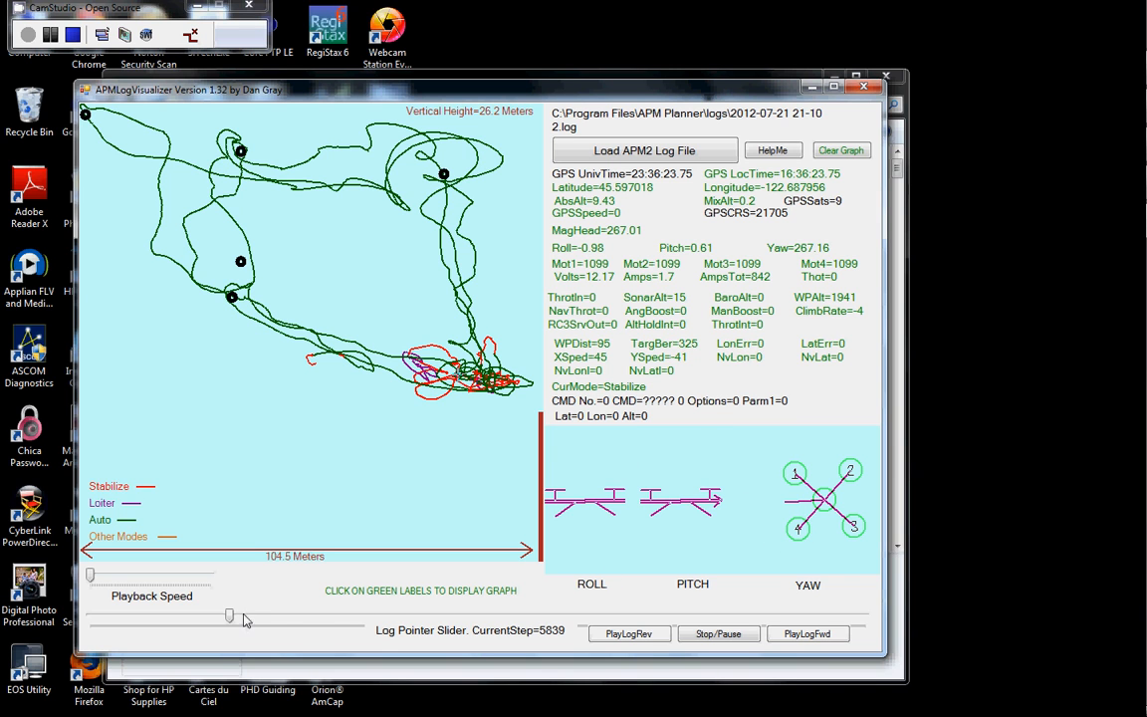
pyautogui.moveTo(229, 615); pyautogui.dragTo(264, 616)
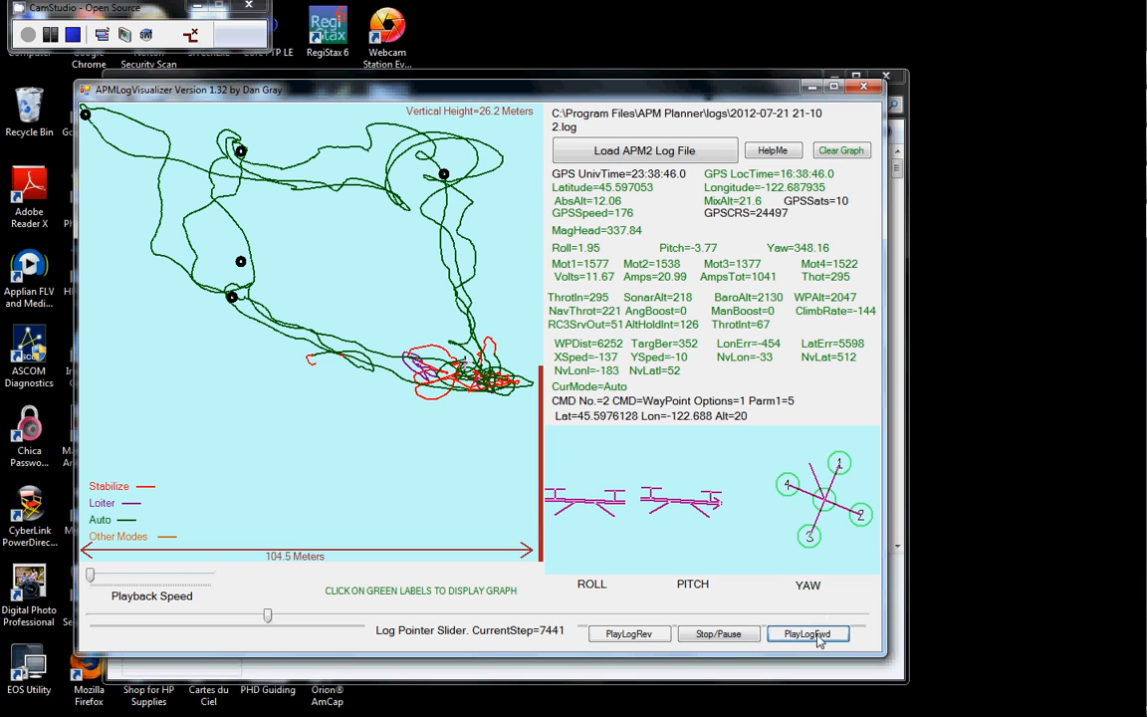
# - Play the log forward to step 32127, lowering then slightly raising playback speed
pyautogui.click(808, 634)
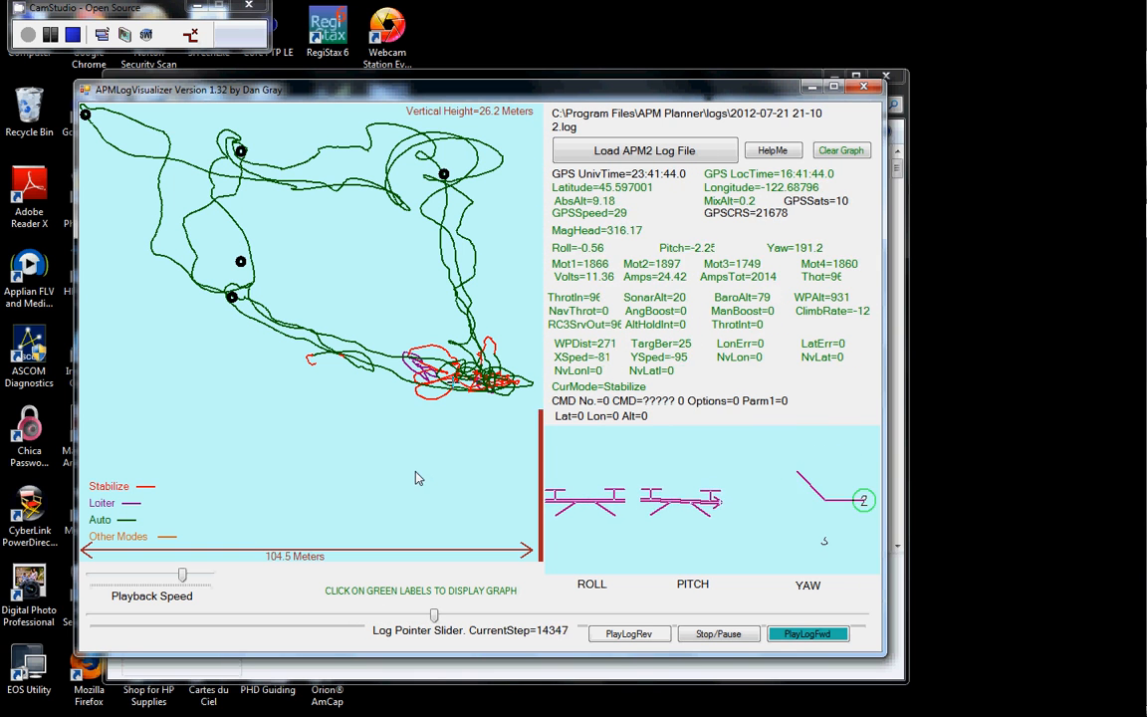
pyautogui.moveTo(433, 615); pyautogui.dragTo(468, 614)
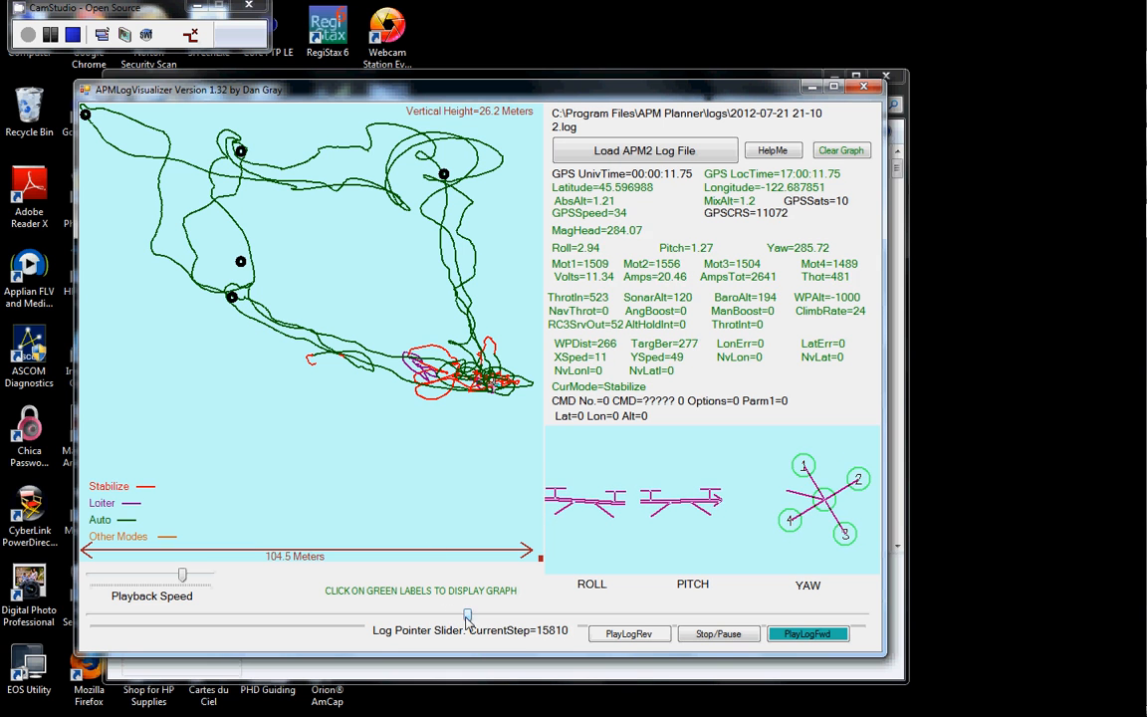
pyautogui.moveTo(467, 617); pyautogui.dragTo(600, 618)
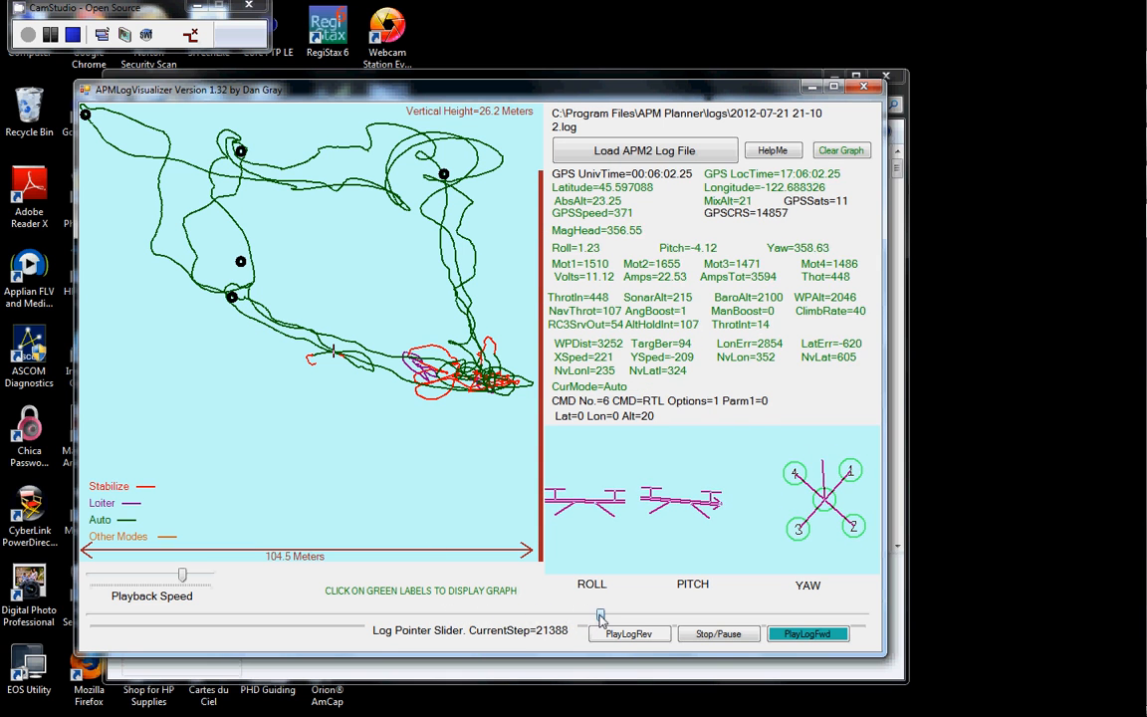
pyautogui.moveTo(600, 617); pyautogui.dragTo(625, 617)
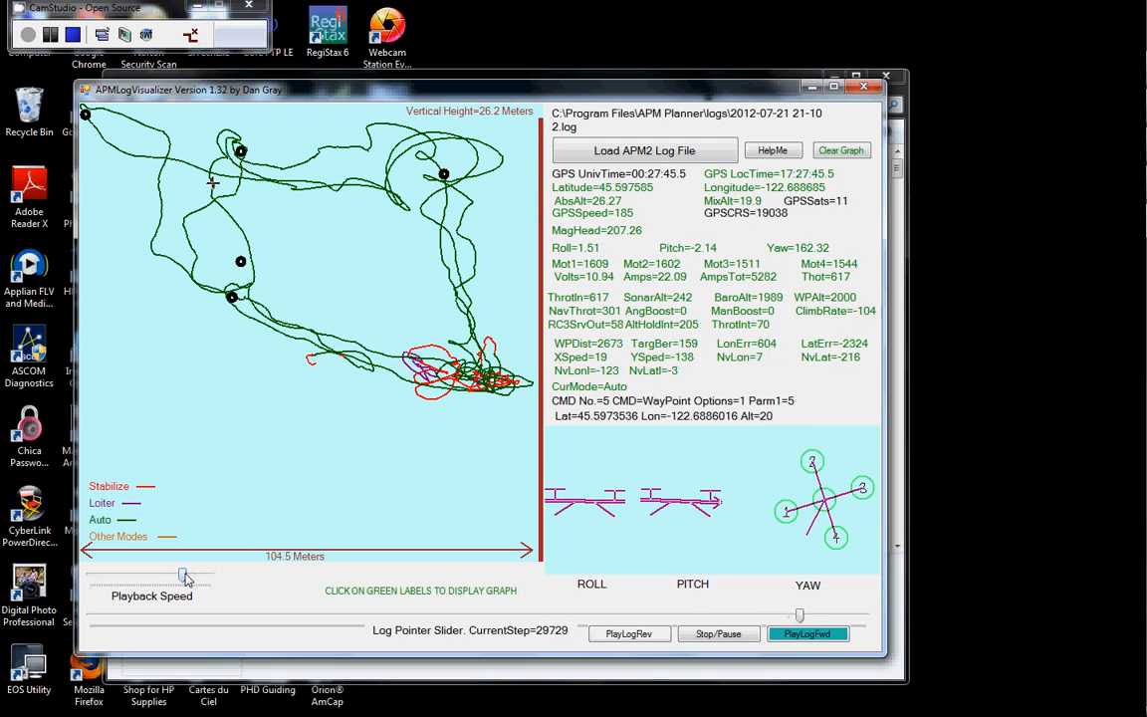
pyautogui.moveTo(185, 577); pyautogui.dragTo(94, 577)
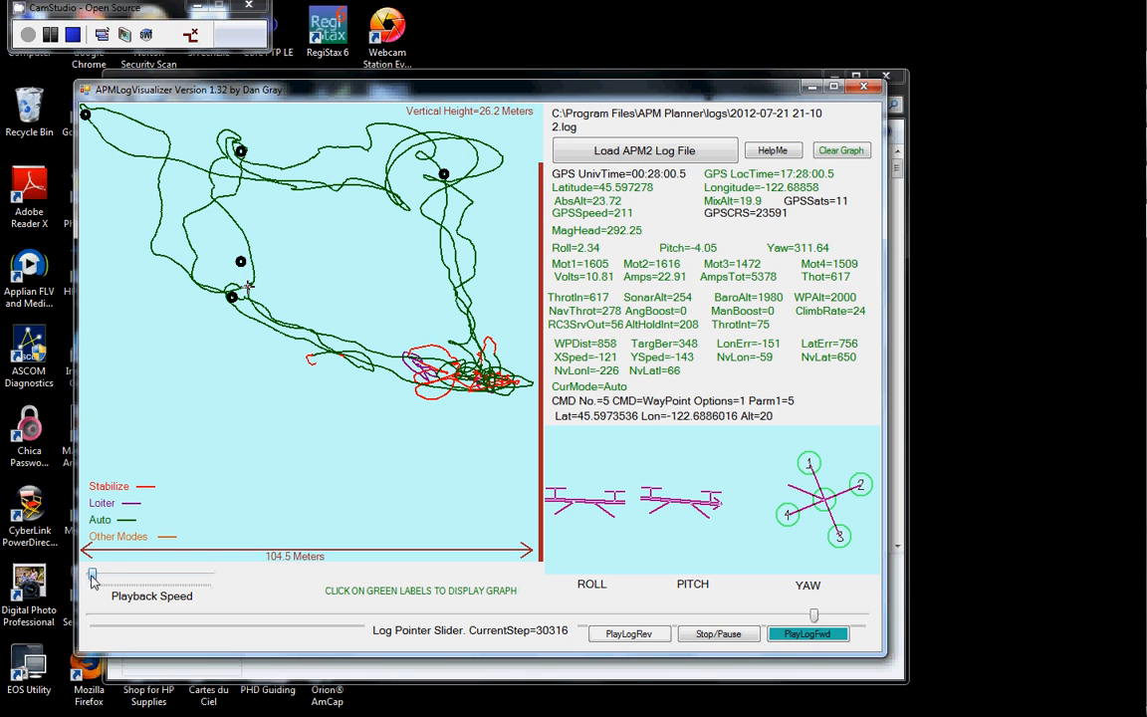
pyautogui.moveTo(92, 576); pyautogui.dragTo(117, 575)
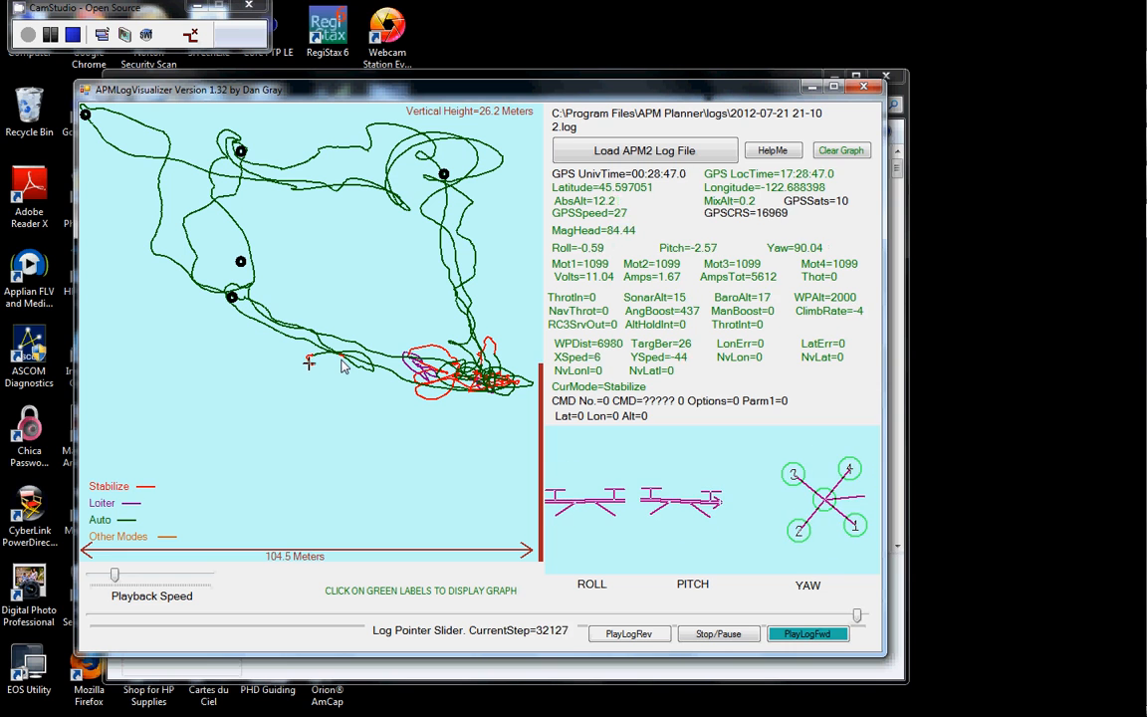
# - Pause playback at step 32464, the final crash point on the track
pyautogui.click(810, 633)
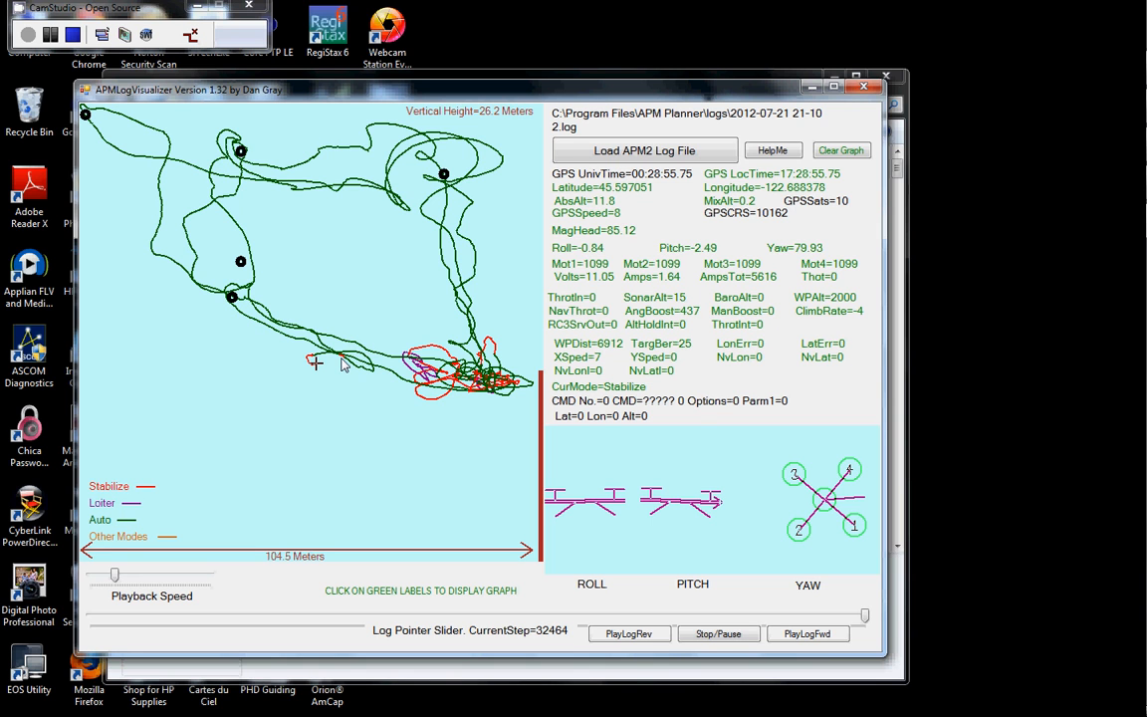
pyautogui.moveTo(373, 379)
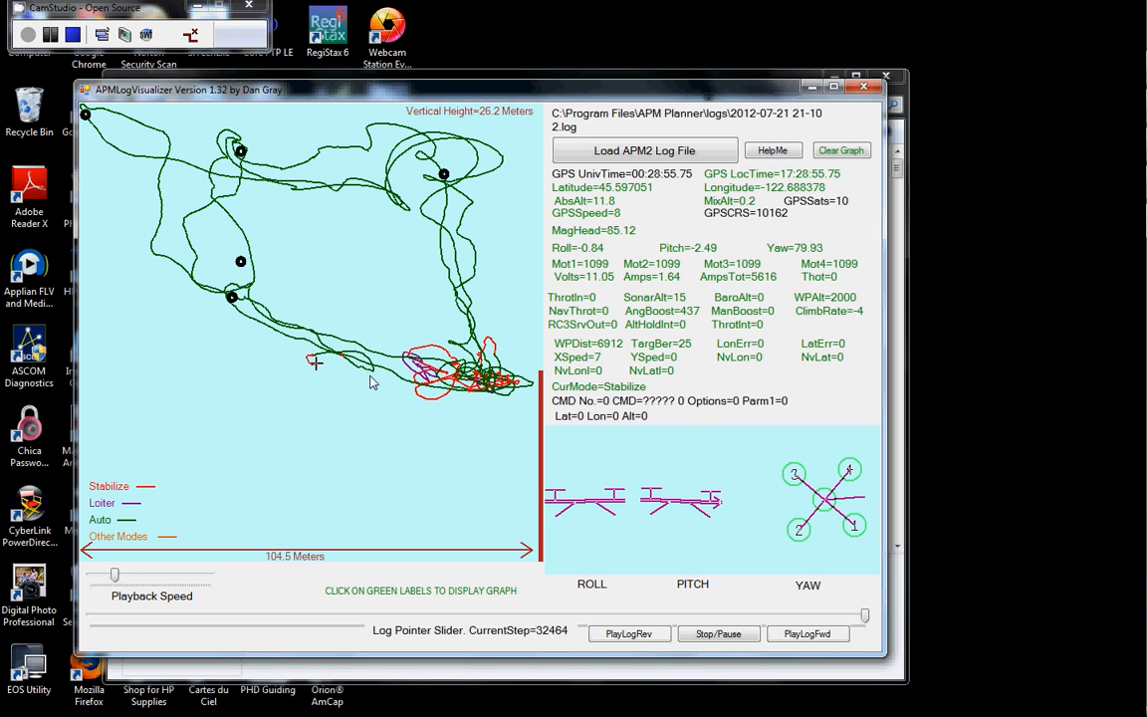
pyautogui.moveTo(398, 395)
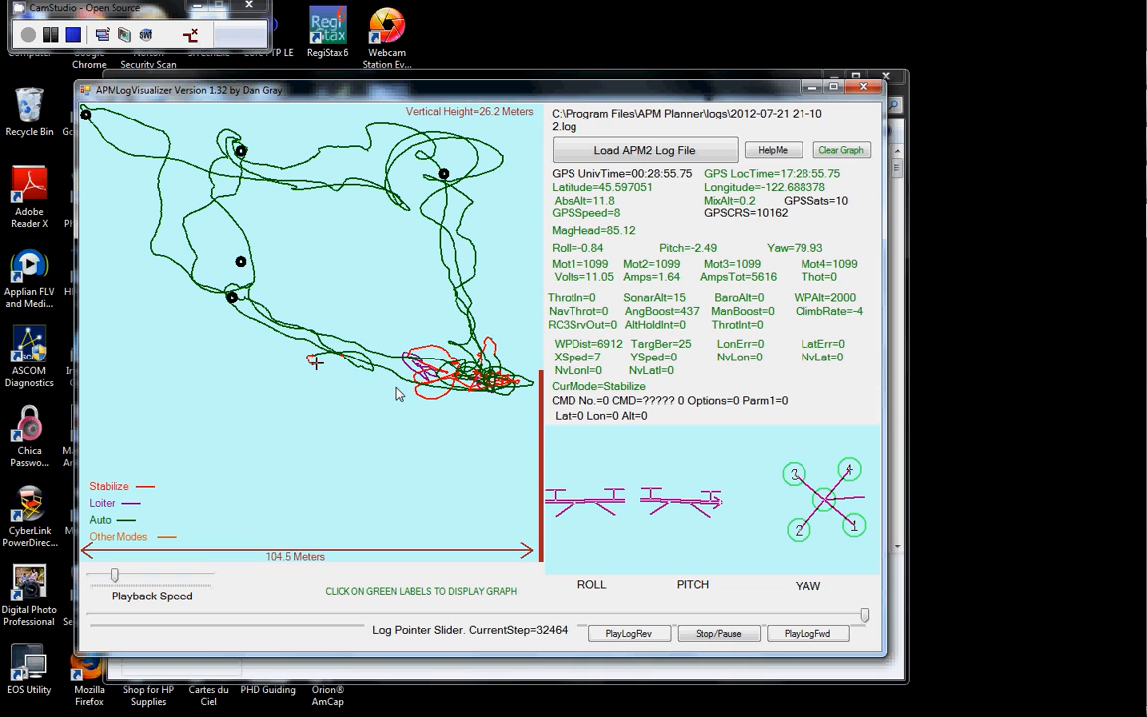
pyautogui.moveTo(339, 376)
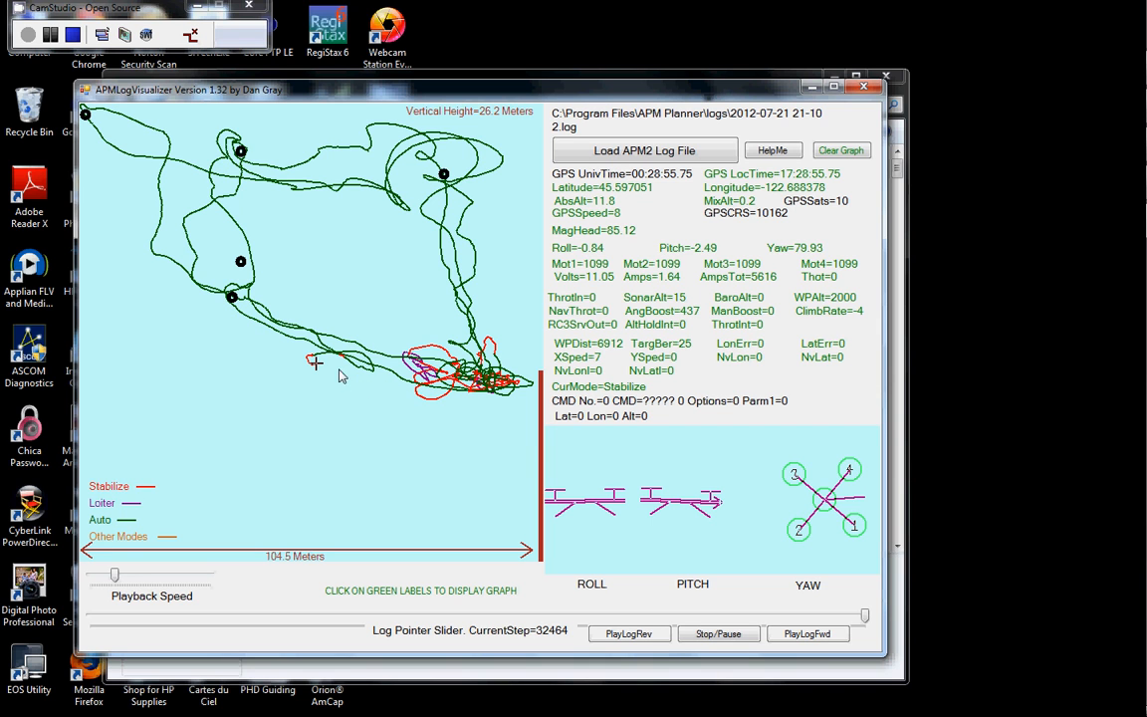
pyautogui.moveTo(337, 377)
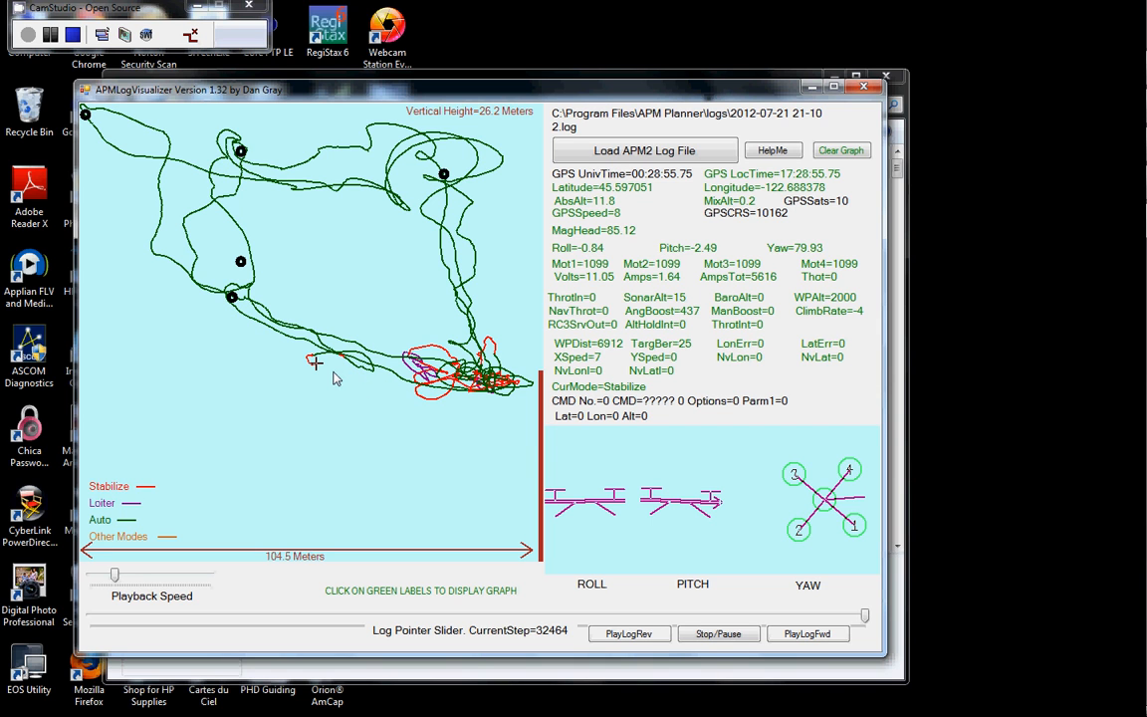
pyautogui.moveTo(480, 281)
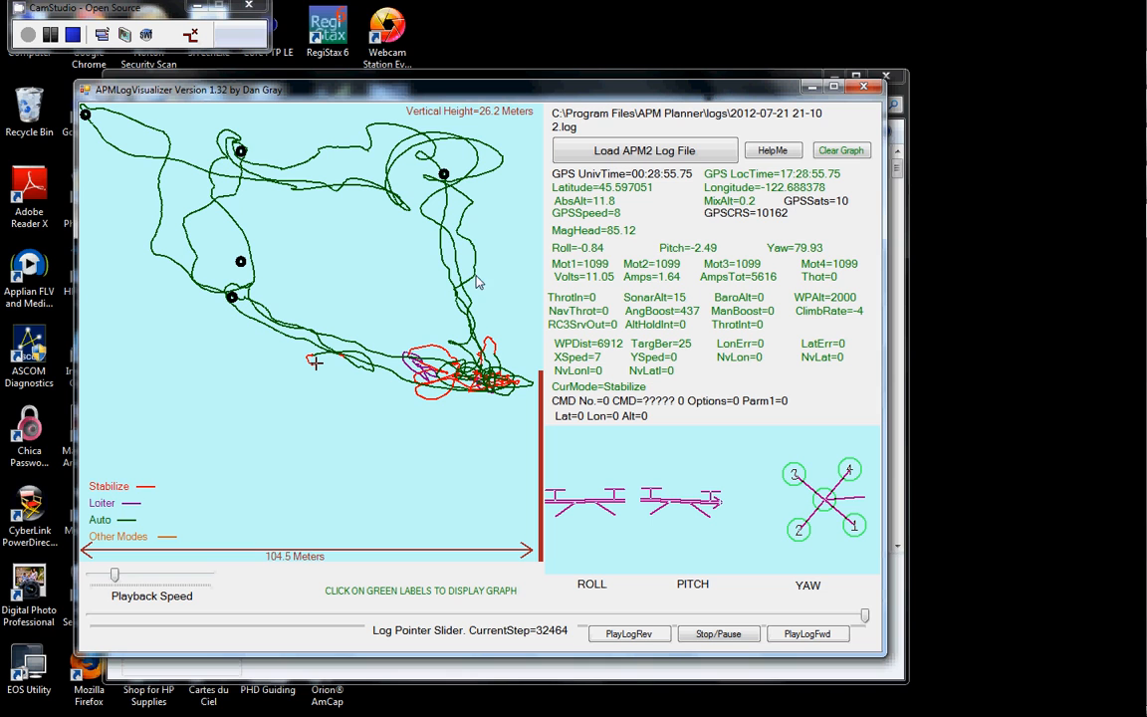
pyautogui.moveTo(606, 310)
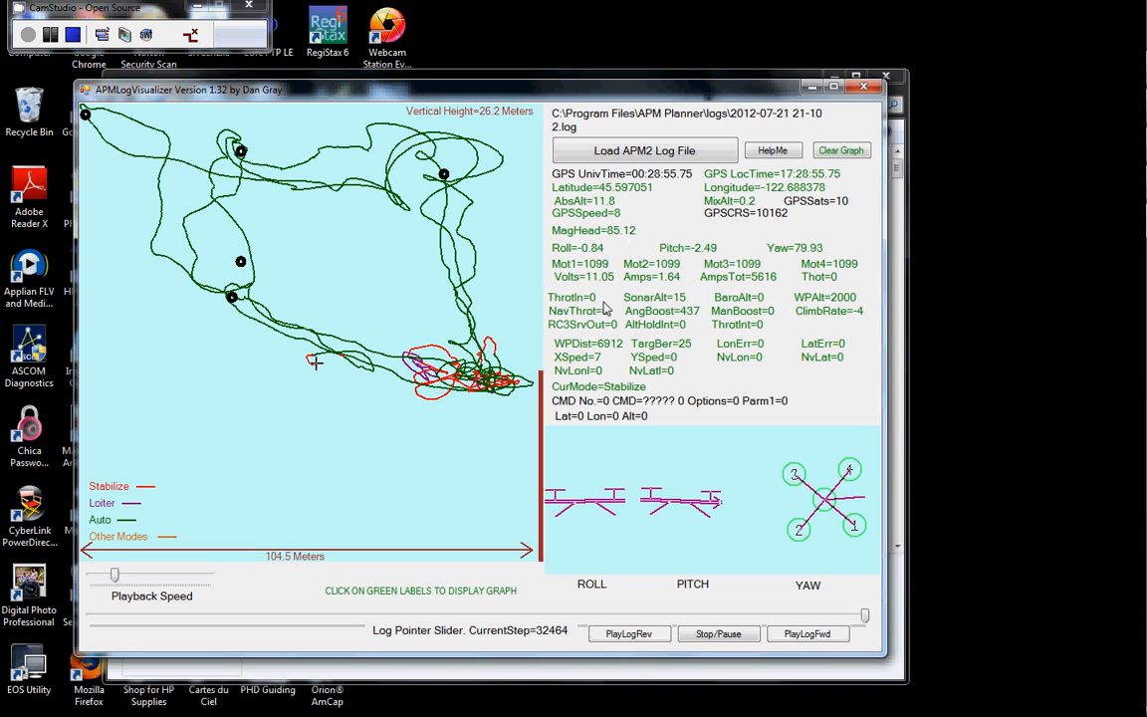
pyautogui.moveTo(579, 394)
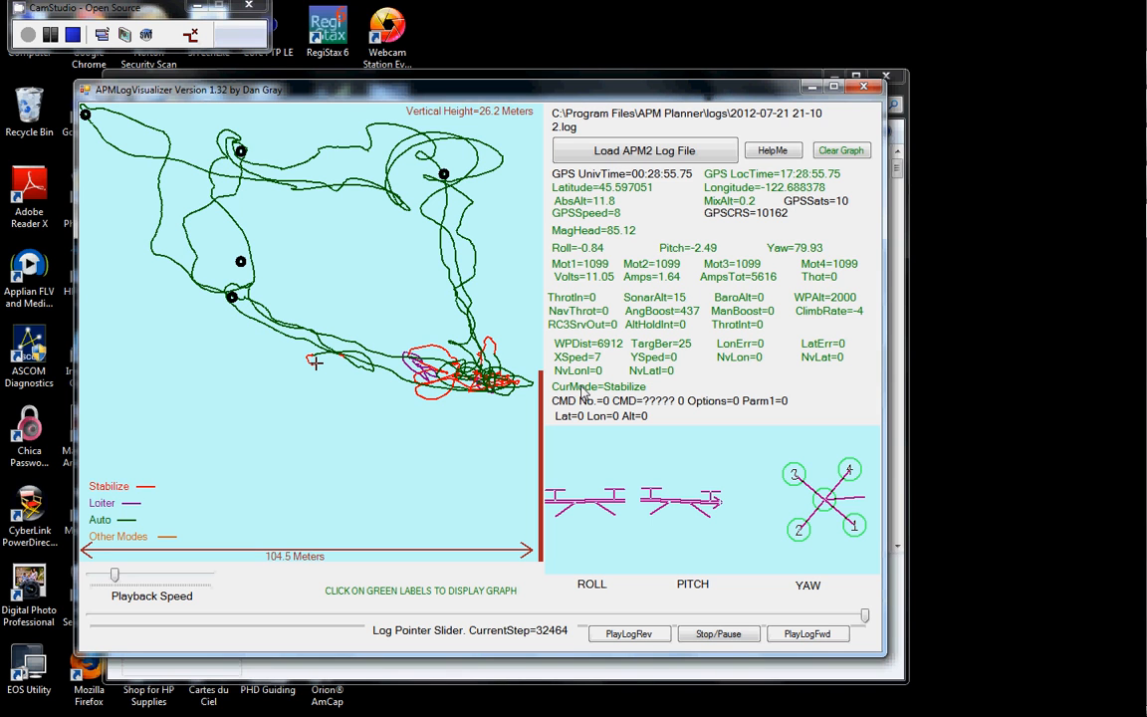
pyautogui.moveTo(611, 399)
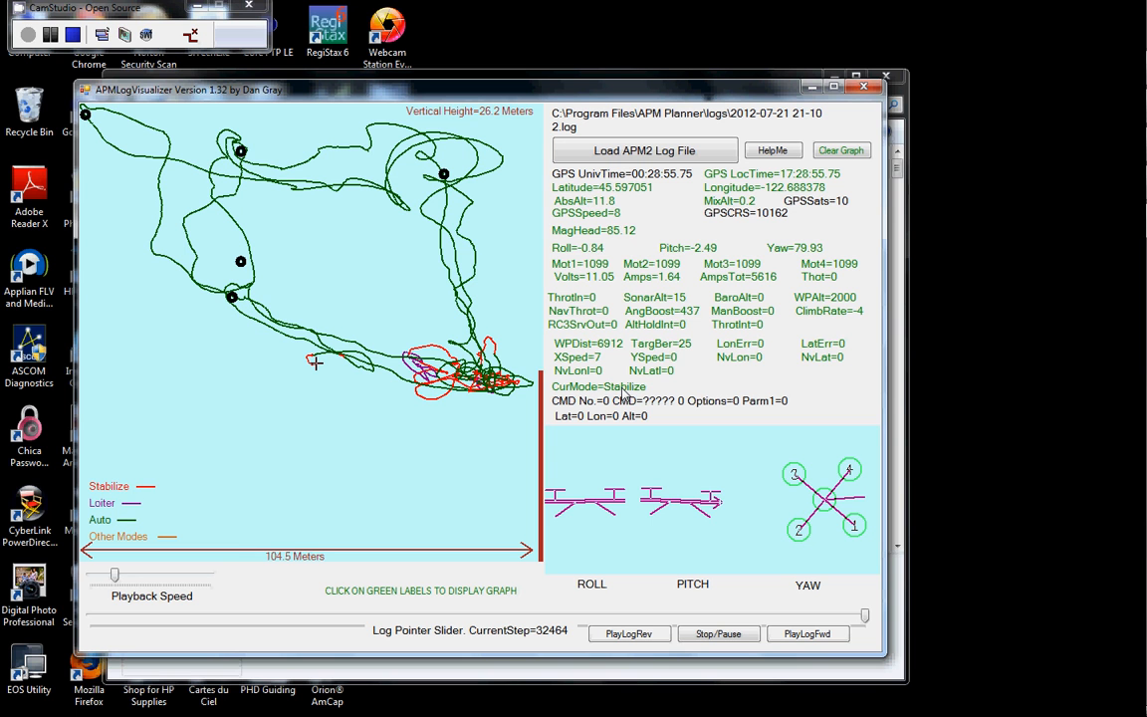
pyautogui.moveTo(594, 411)
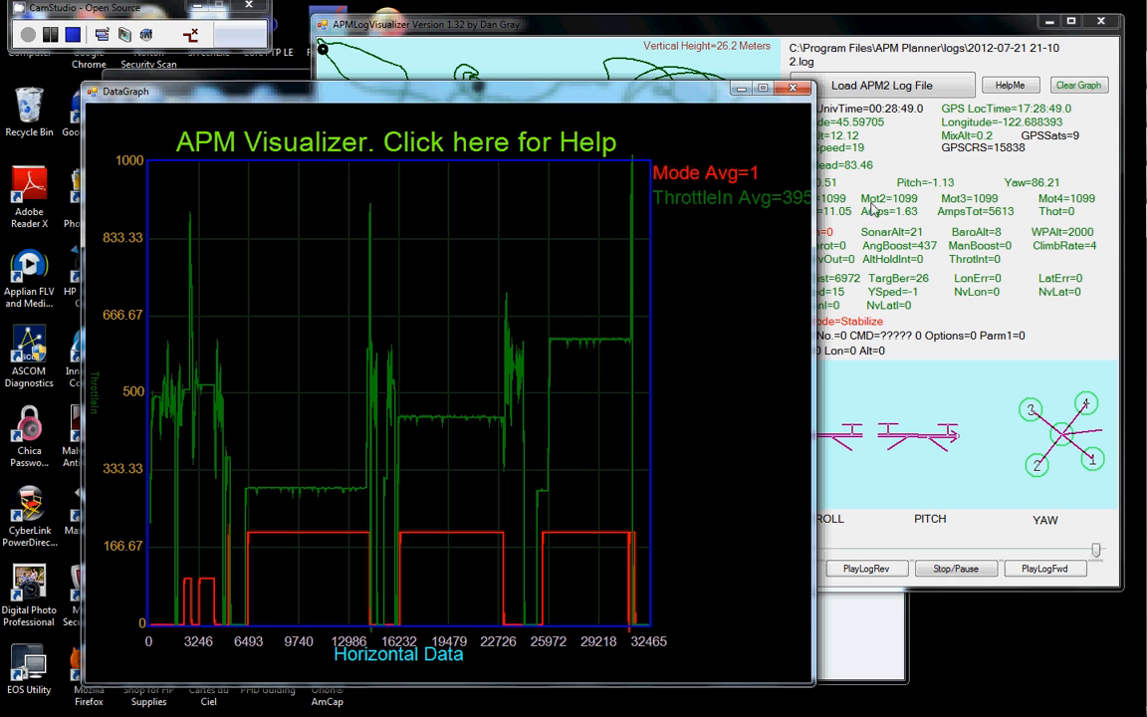
pyautogui.moveTo(960, 143)
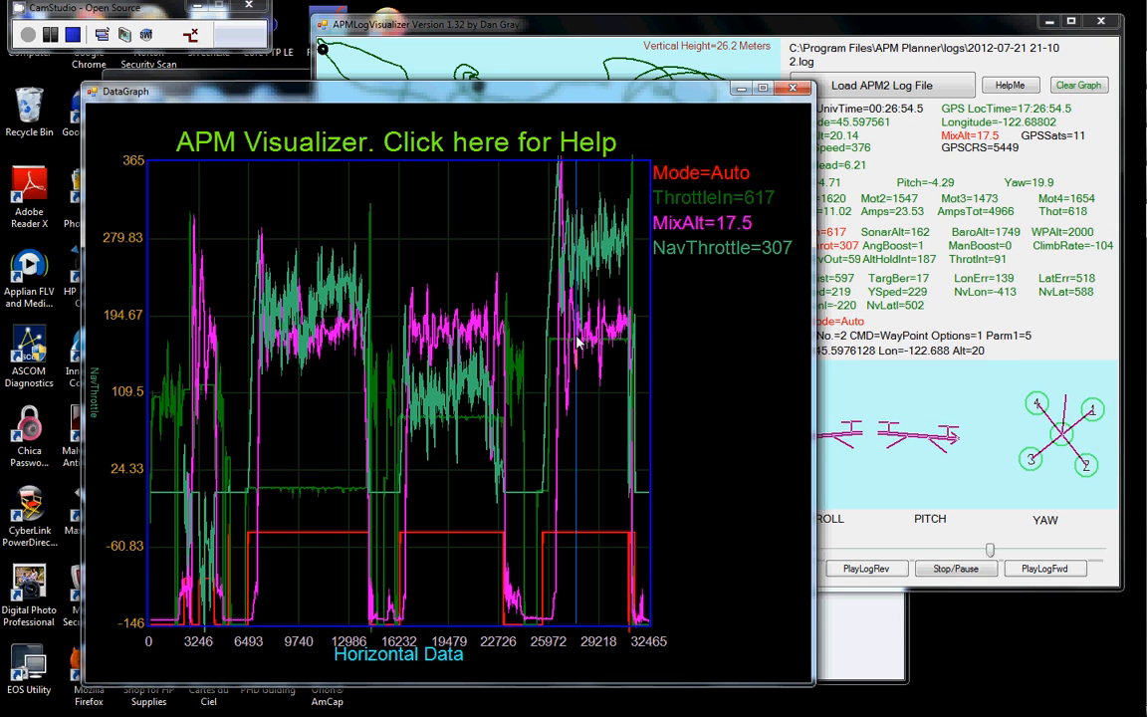
# - Add one more log reading as a trace on the DataGraph
pyautogui.click(1044, 567)
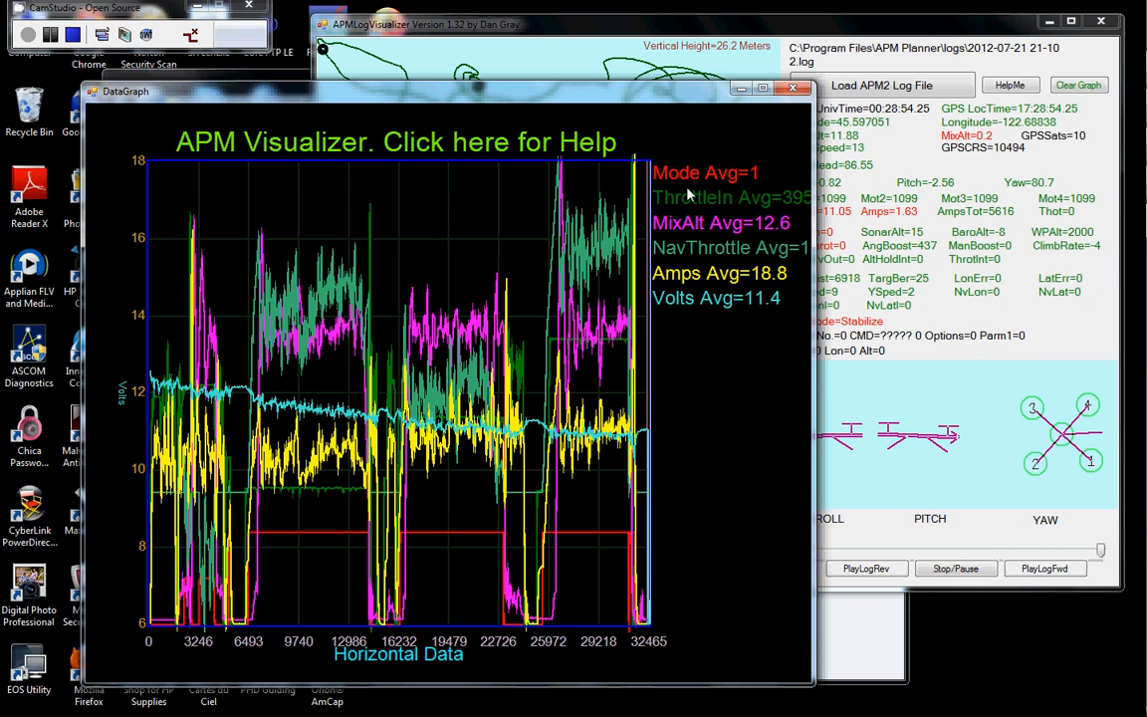
pyautogui.moveTo(685, 209)
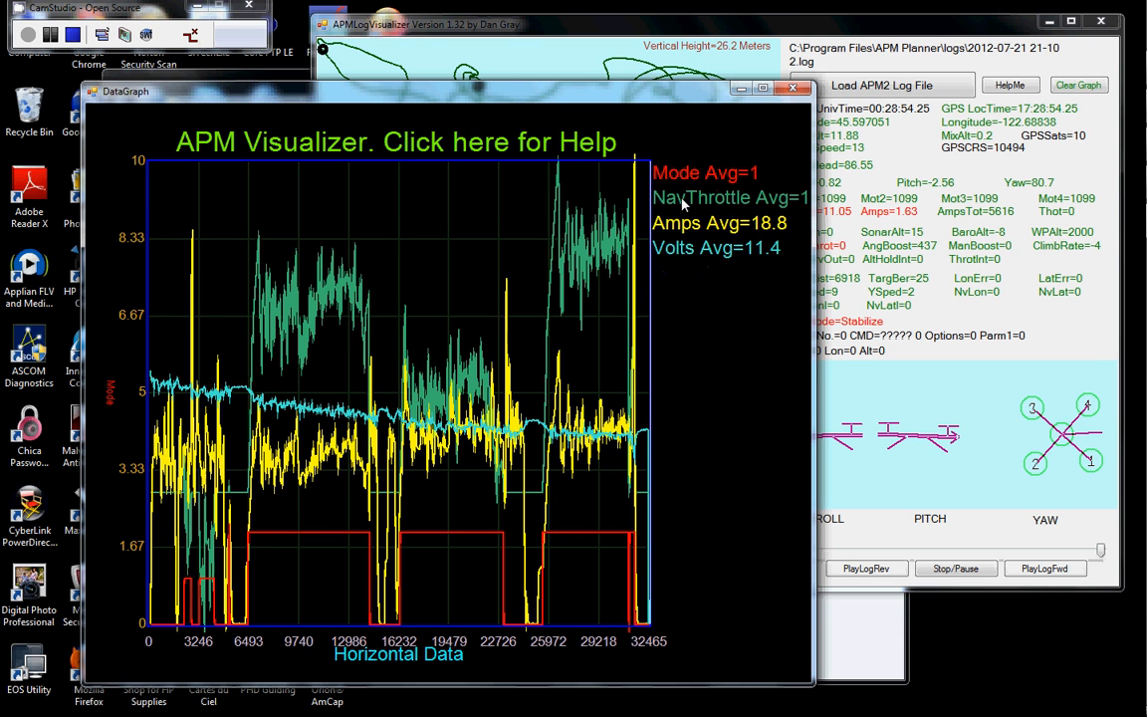
pyautogui.moveTo(687, 206)
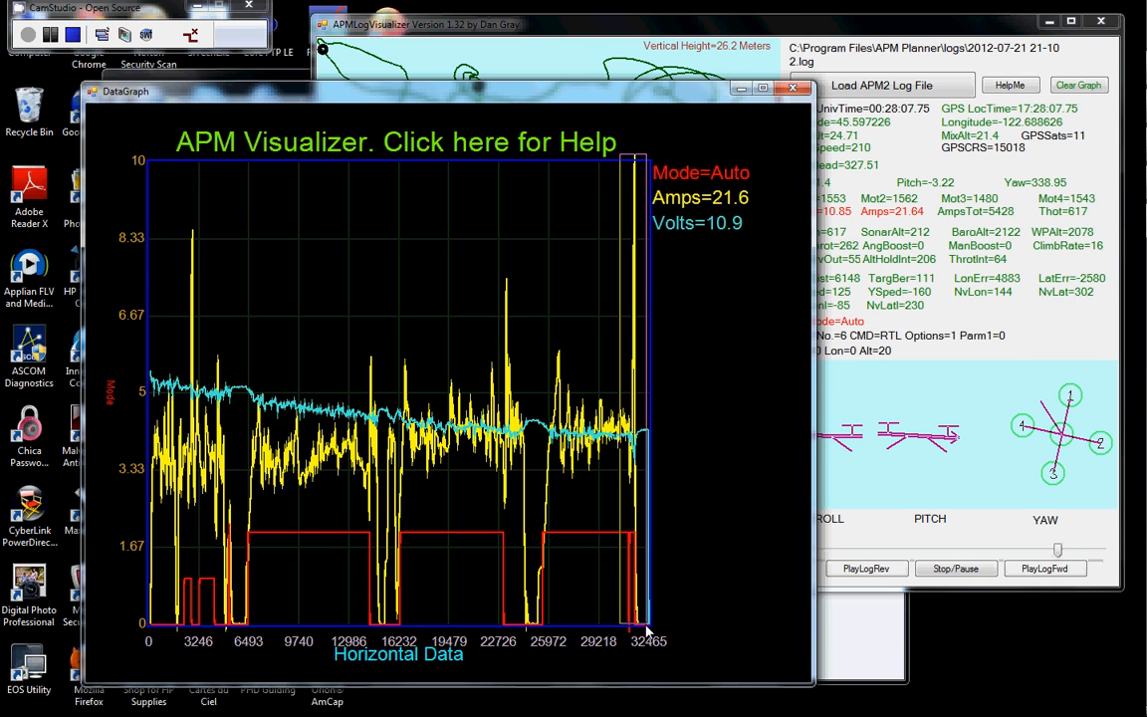
# - Remove another reading's trace from the DataGraph
pyautogui.click(1045, 567)
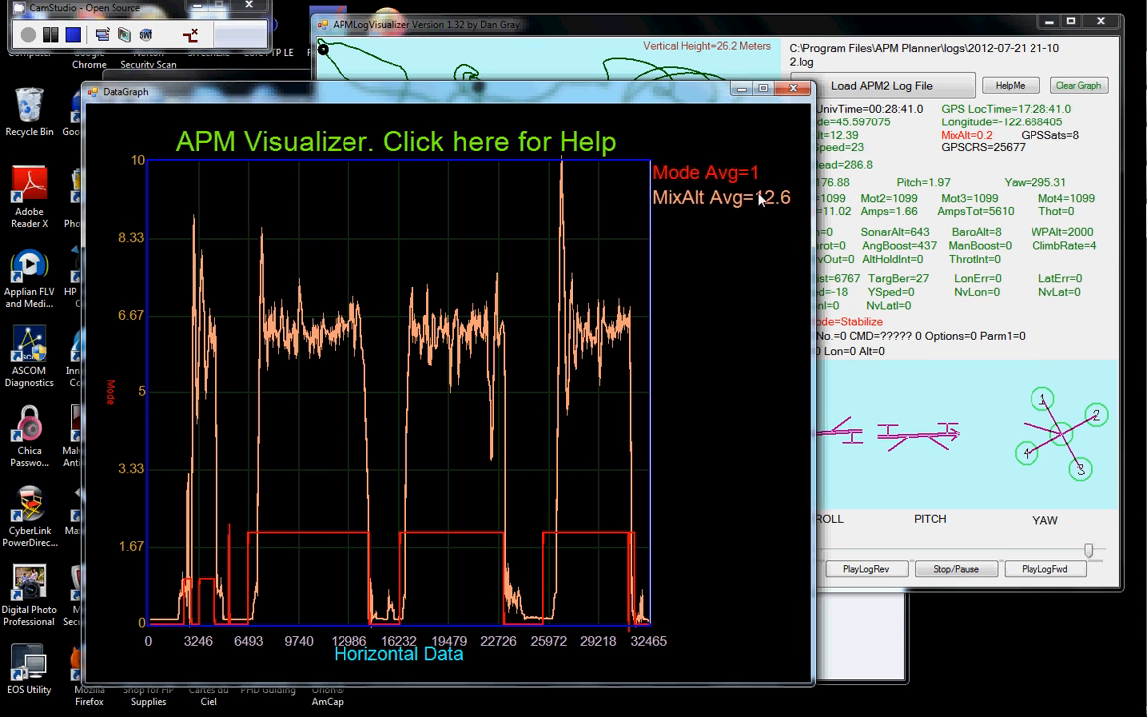
pyautogui.moveTo(729, 213)
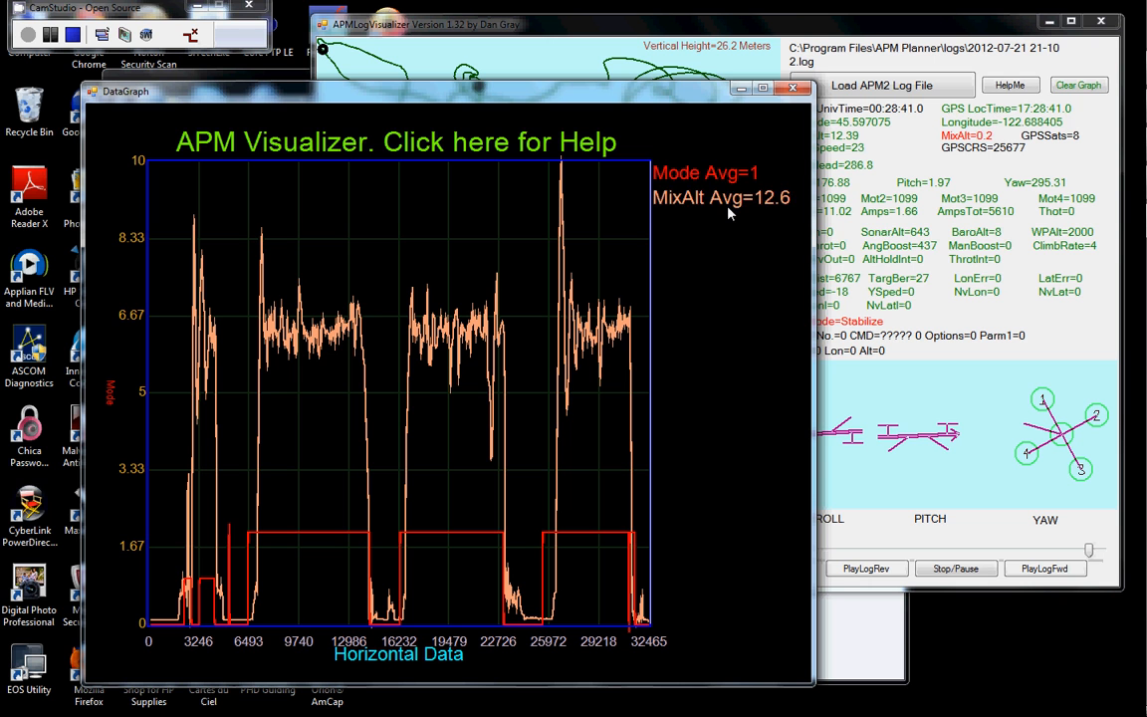
pyautogui.moveTo(911, 151)
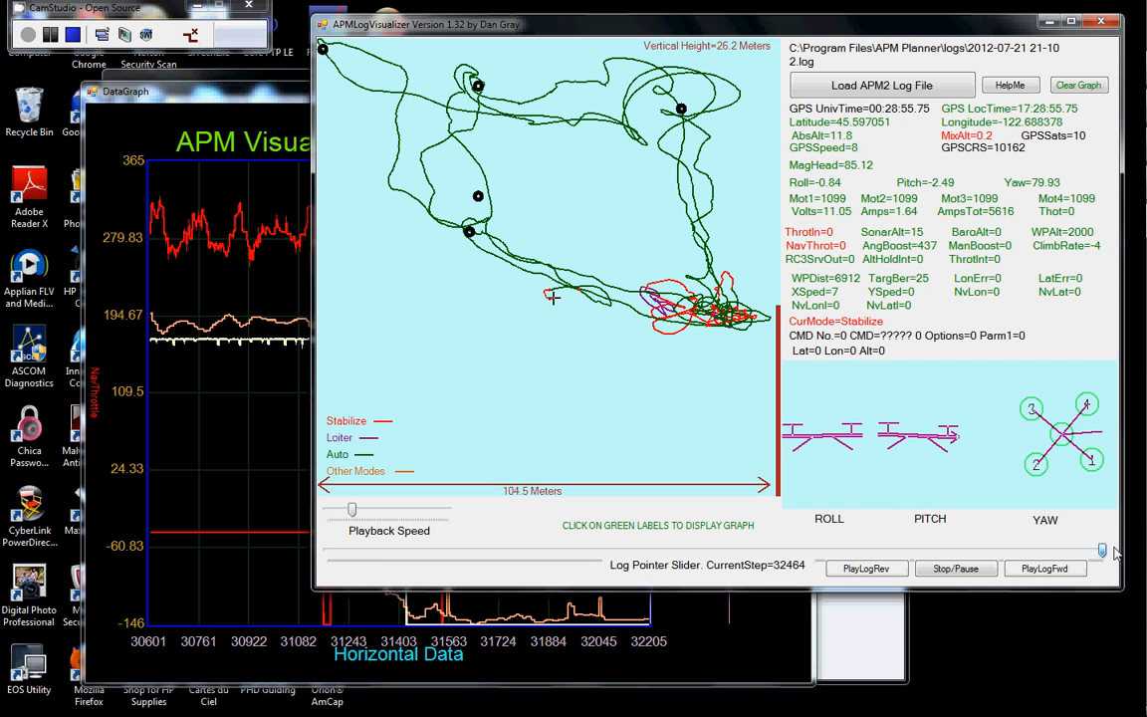
# - Rewind playback slightly to step 31998, where roll reads about 172.6
pyautogui.moveTo(1102, 549); pyautogui.dragTo(1095, 550)
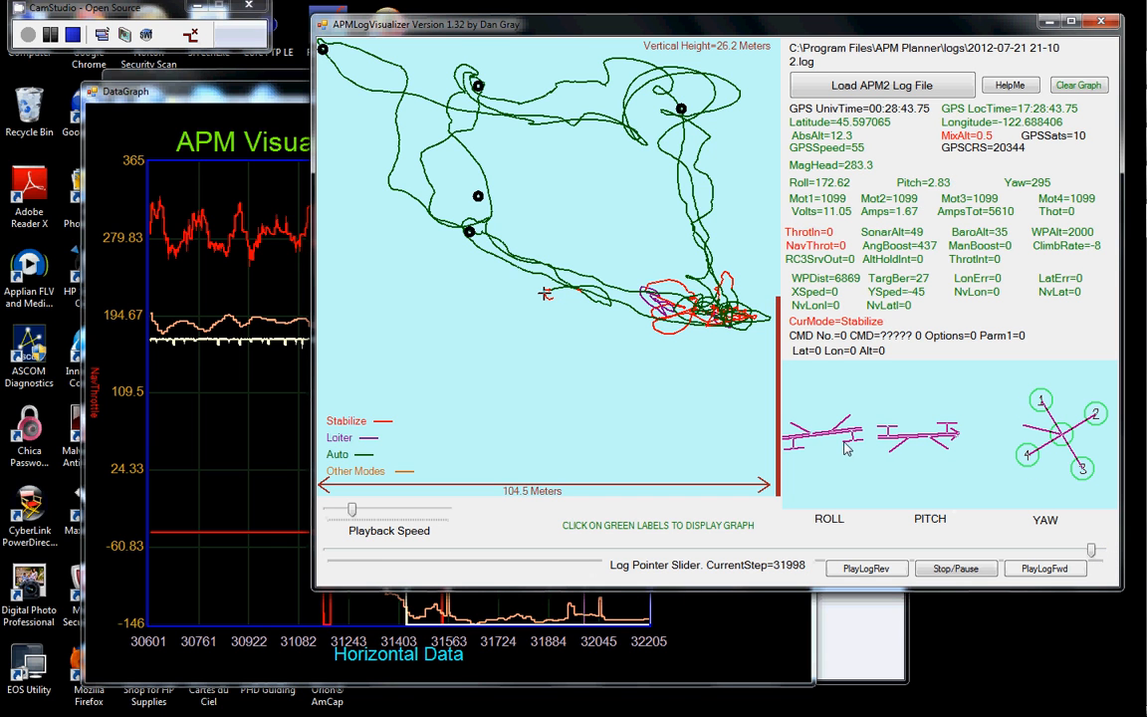
pyautogui.moveTo(333, 232)
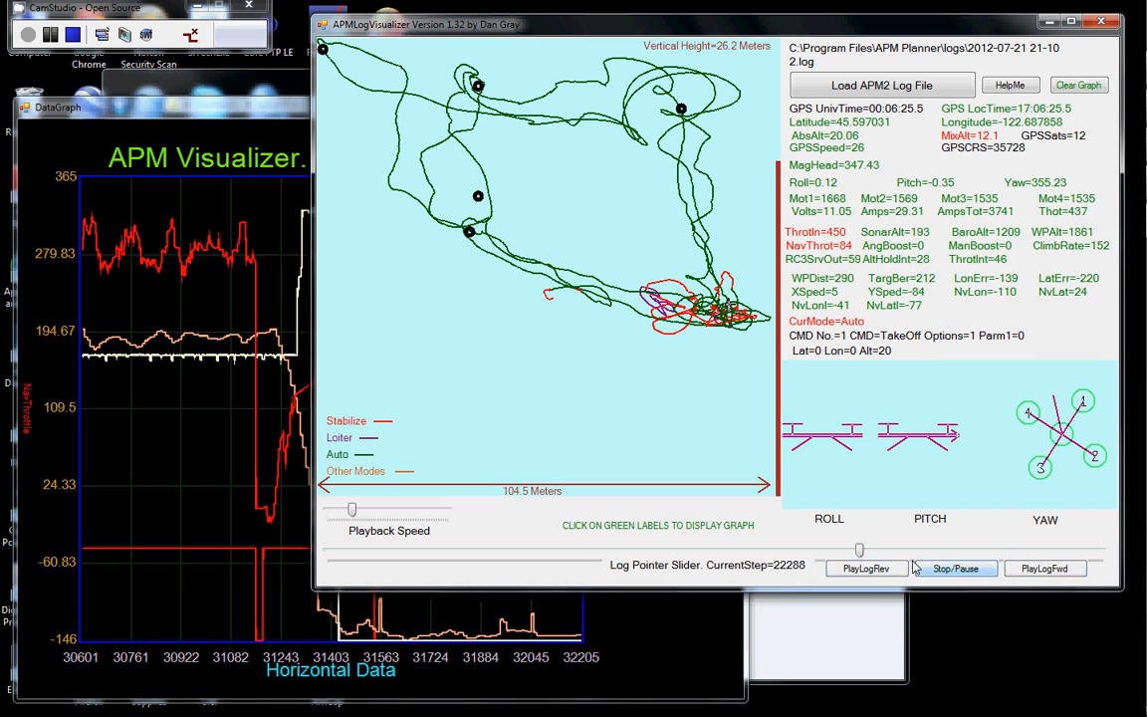
# - Pause log playback at the Auto-mode TakeOff point around step 22288
pyautogui.click(866, 567)
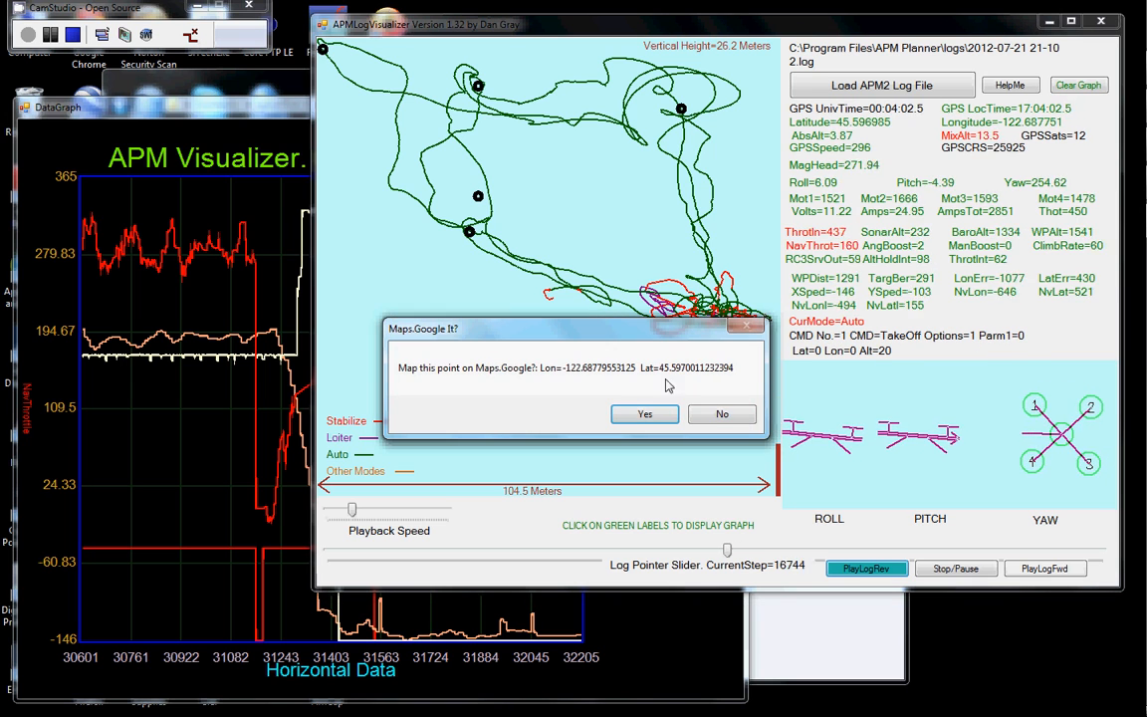
# - Confirm mapping the point at 45.5970, -122.6878 on Google Maps
pyautogui.click(644, 414)
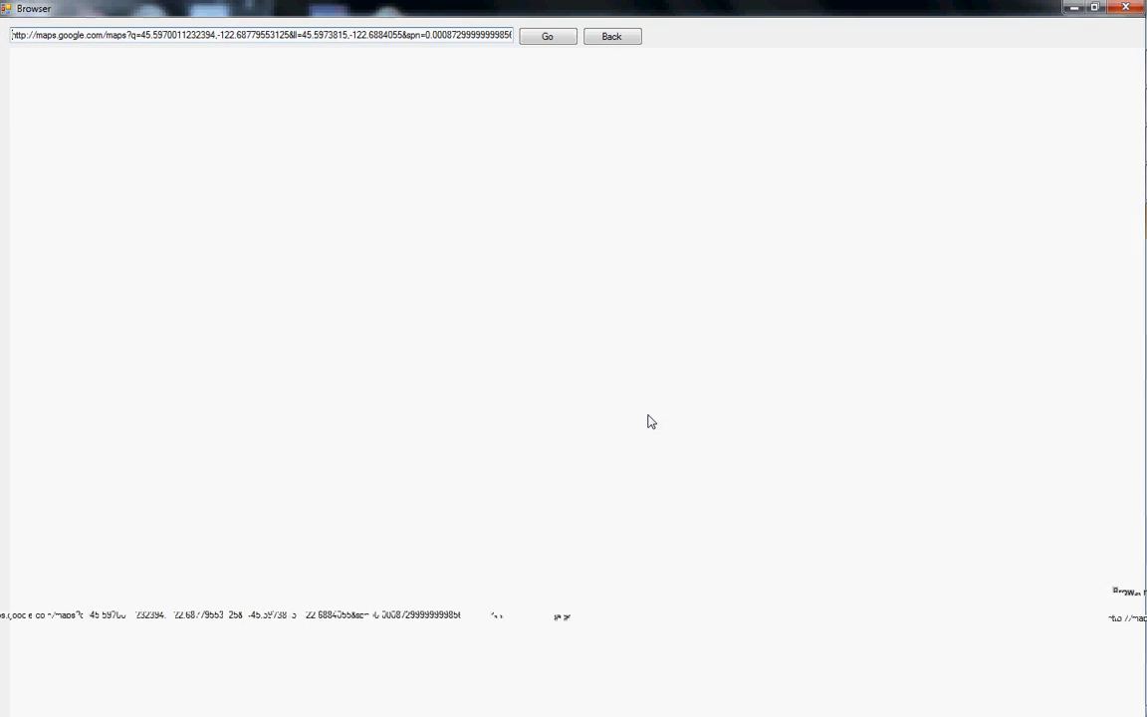
# - View the satellite image near 2578-2592 N Broadacre St, Portland, Oregon
pyautogui.click(555, 35)
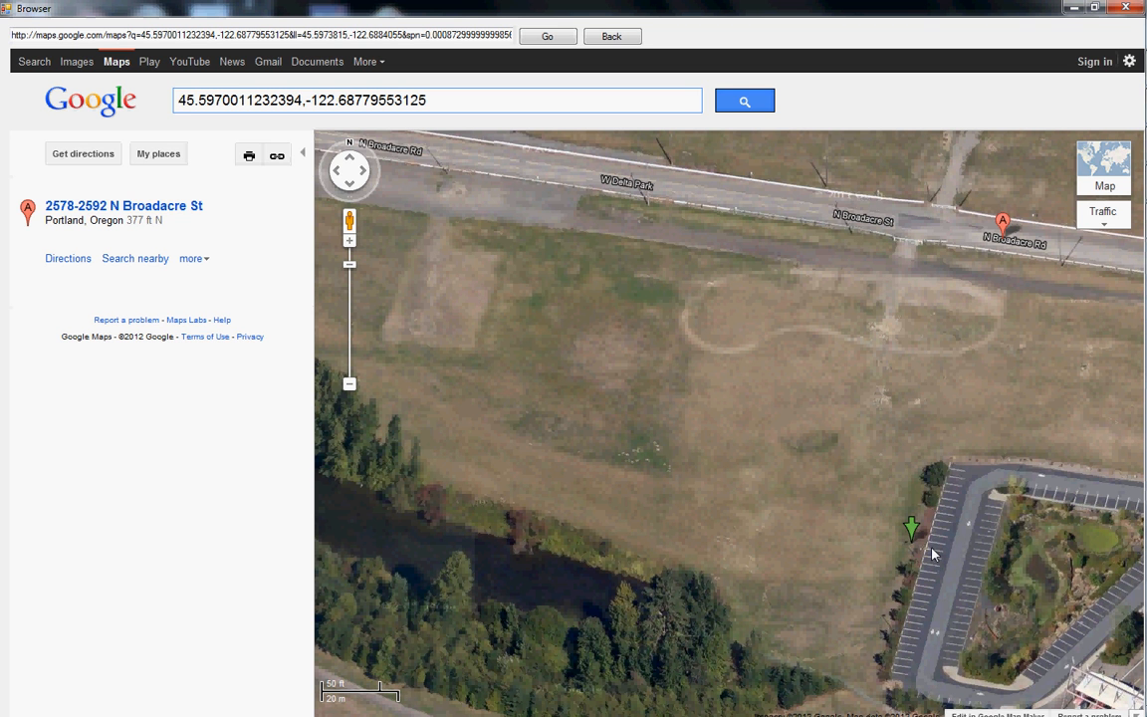
pyautogui.moveTo(950, 111)
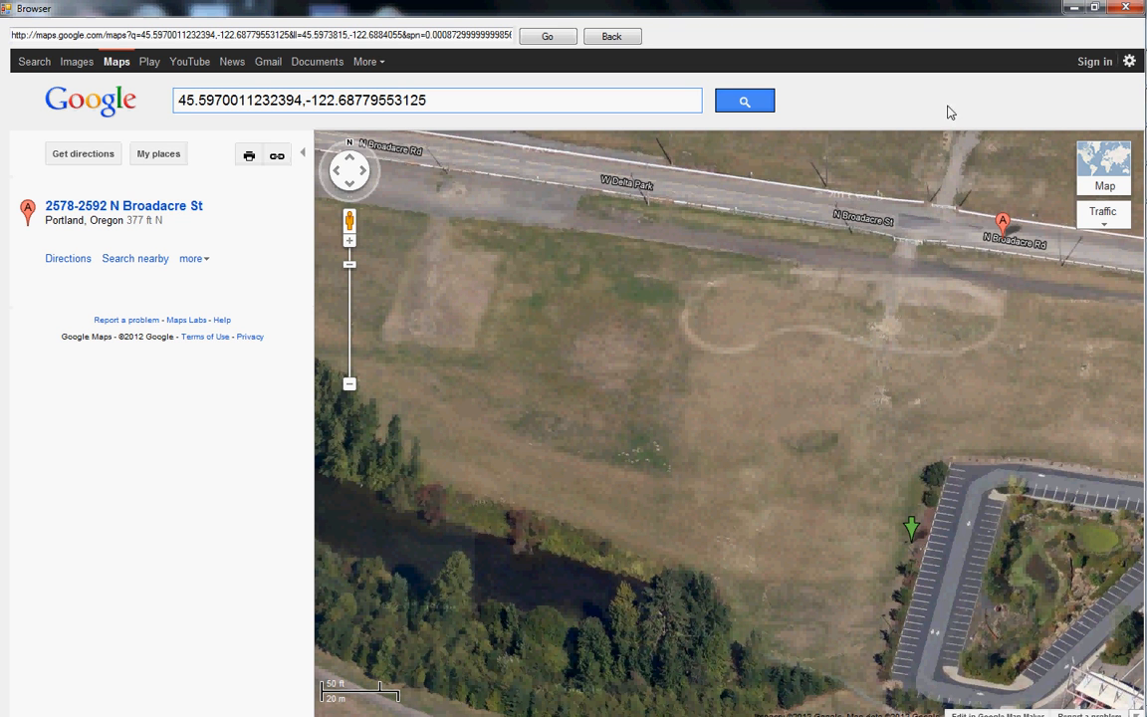